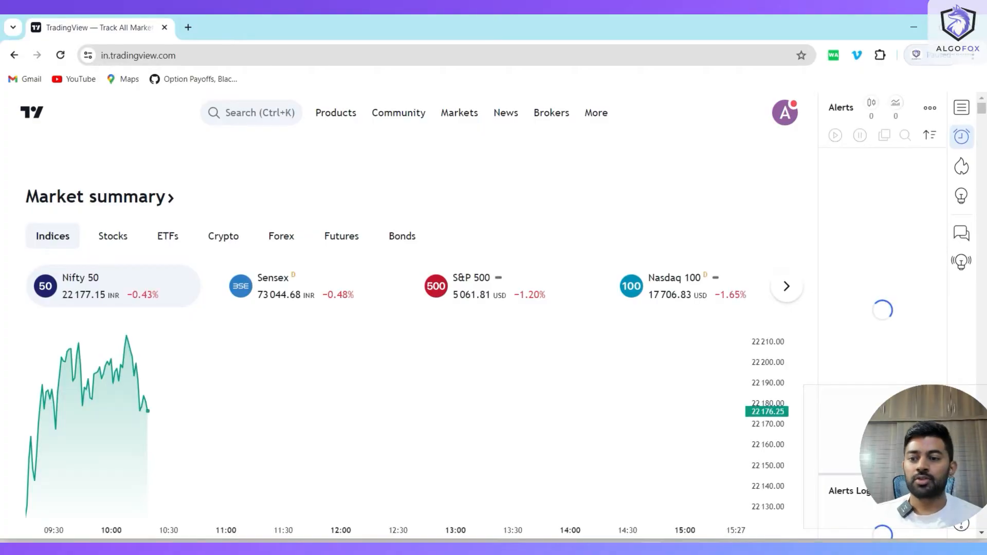
Go from the home page to Supercharts via the Products menu.
{"action": "left_click", "coordinate": [335, 113]}
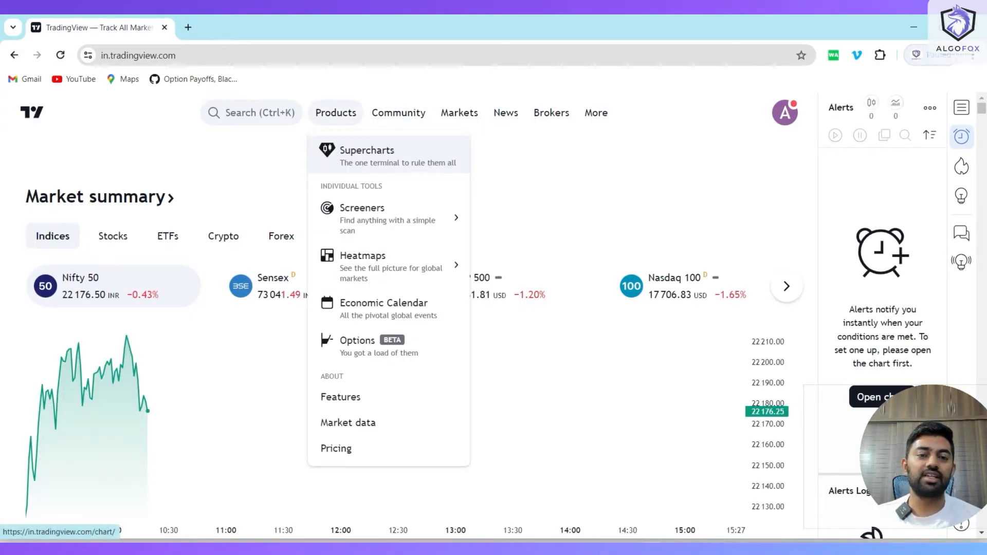
{"action": "left_click", "coordinate": [366, 156]}
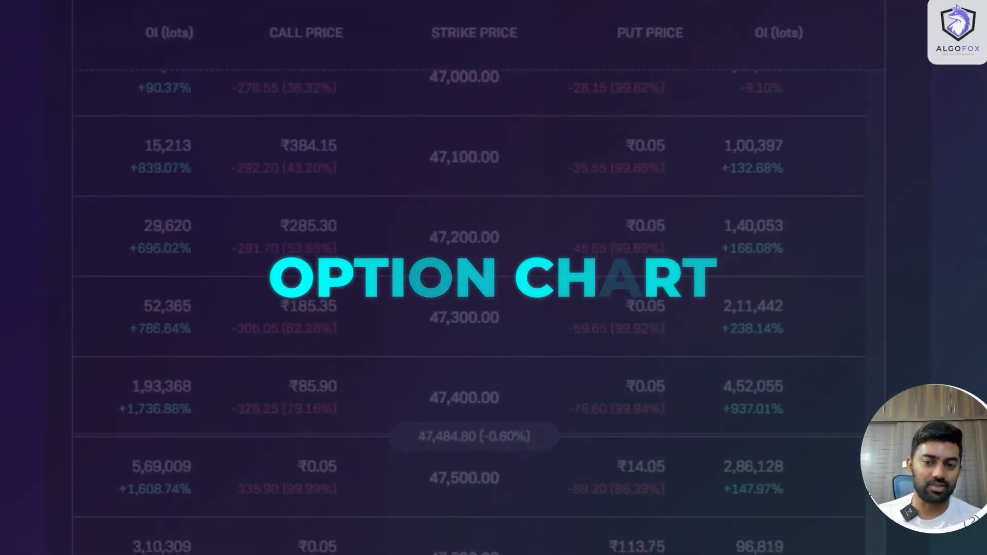
Scroll the chart page while searching for NIFTY 22200 option contracts.
{"action": "scroll", "scroll_direction": "down", "scroll_amount": 3}
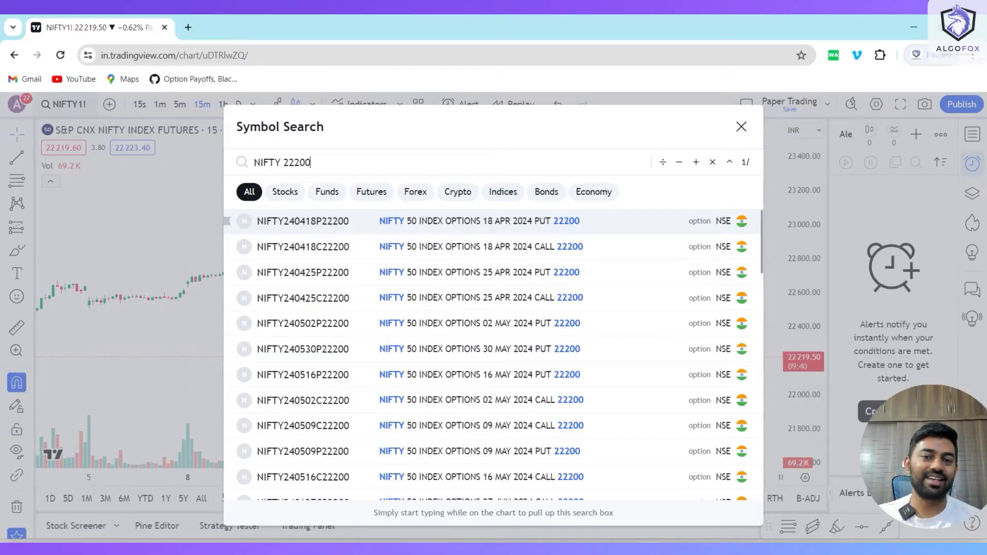
Load the NIFTY240418P22200 put chart and return to Symbol Search.
{"action": "left_click", "coordinate": [303, 221]}
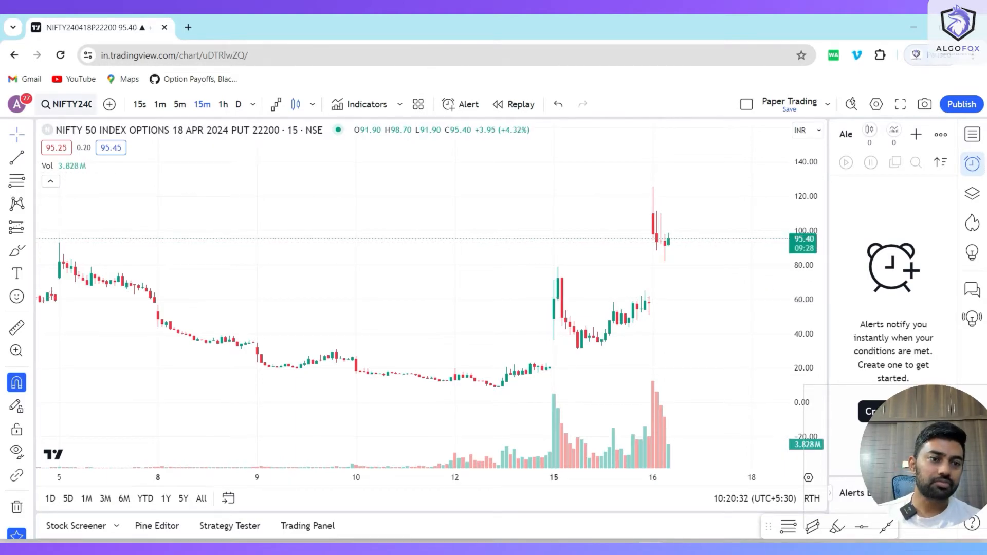
{"action": "left_click", "coordinate": [72, 105]}
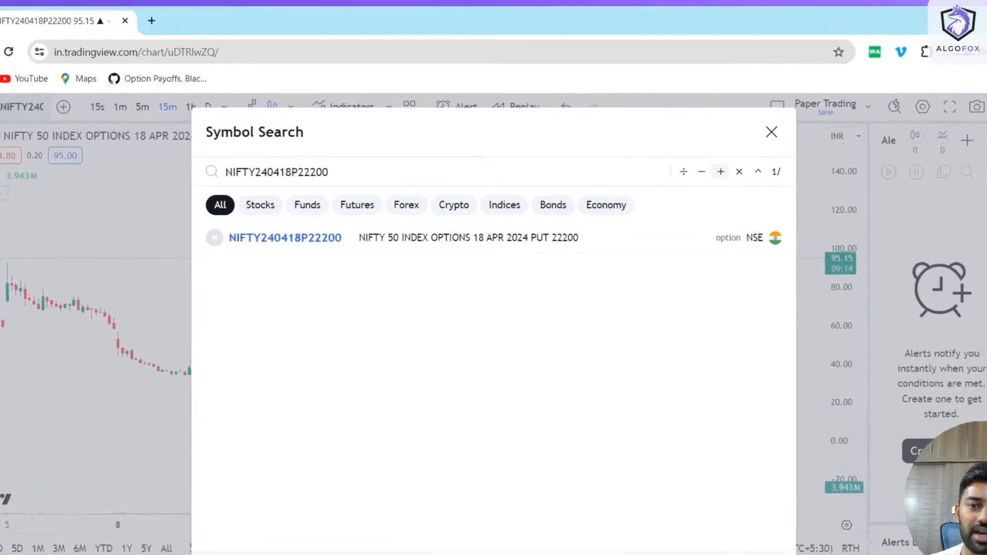
Extend the put symbol with '+NIFTY...' to build the 22200 put-plus-call spread expression.
{"action": "type", "text": "+"}
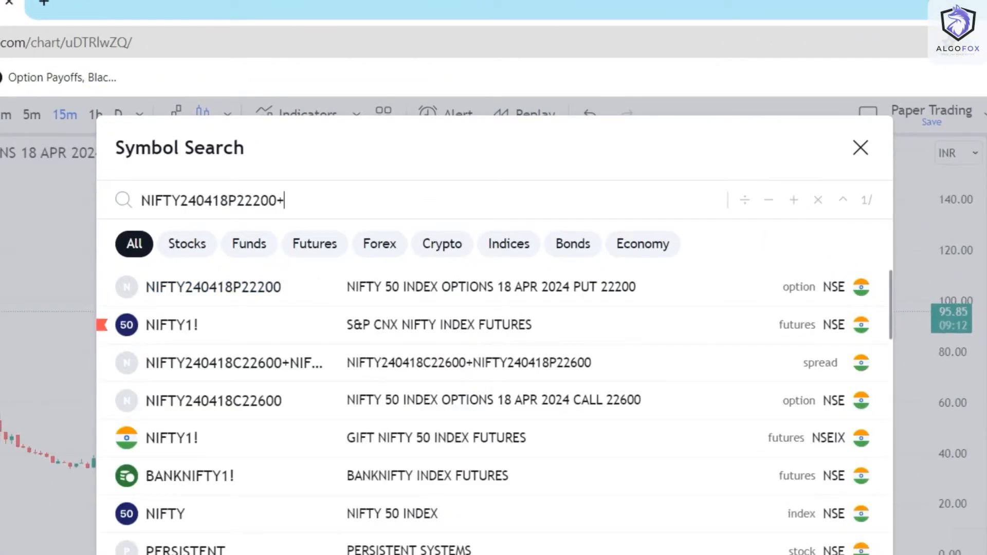
{"action": "type", "text": "NIFTY"}
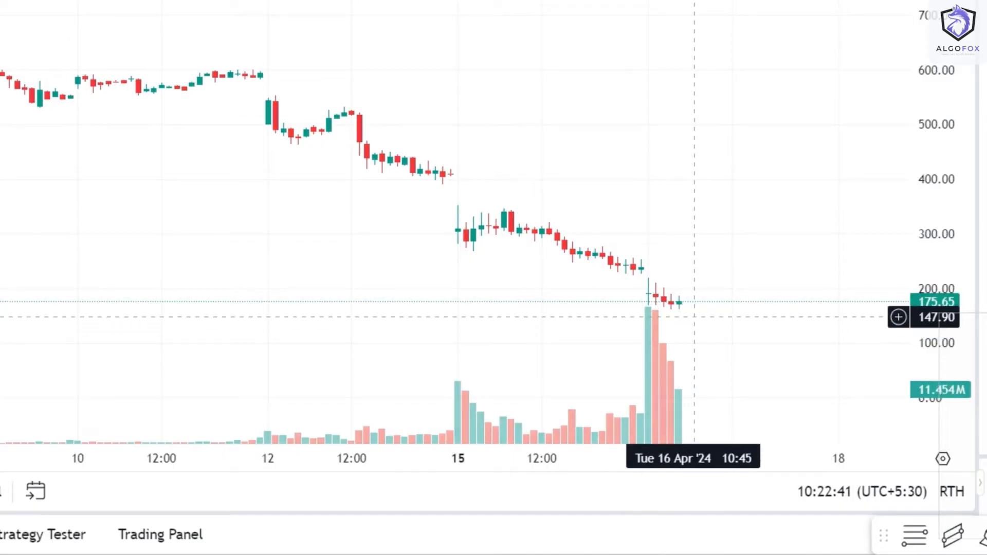
{"action": "mouse_move", "coordinate": [687, 307]}
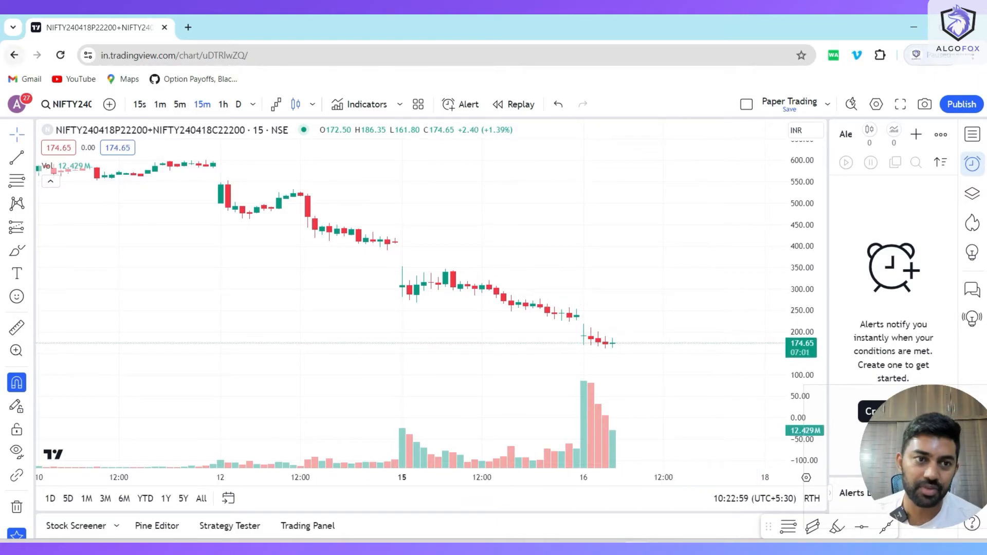
Visit the Combined Option premium chart script page in a new tab and add it to favourites.
{"action": "left_click", "coordinate": [189, 28]}
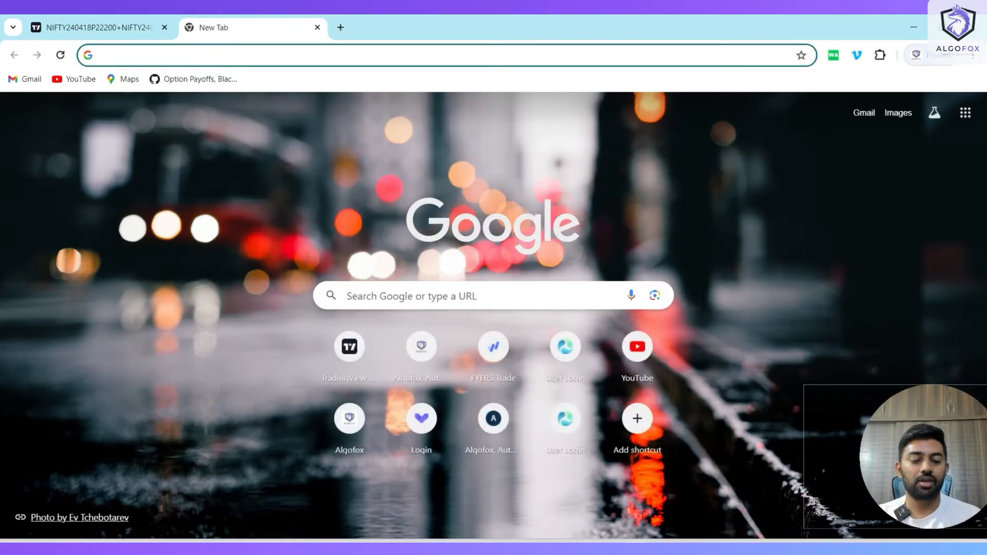
{"action": "type", "text": "https://in.tradingview.com/script/0RbkWEnH-Combined-Option-premium-chart/"}
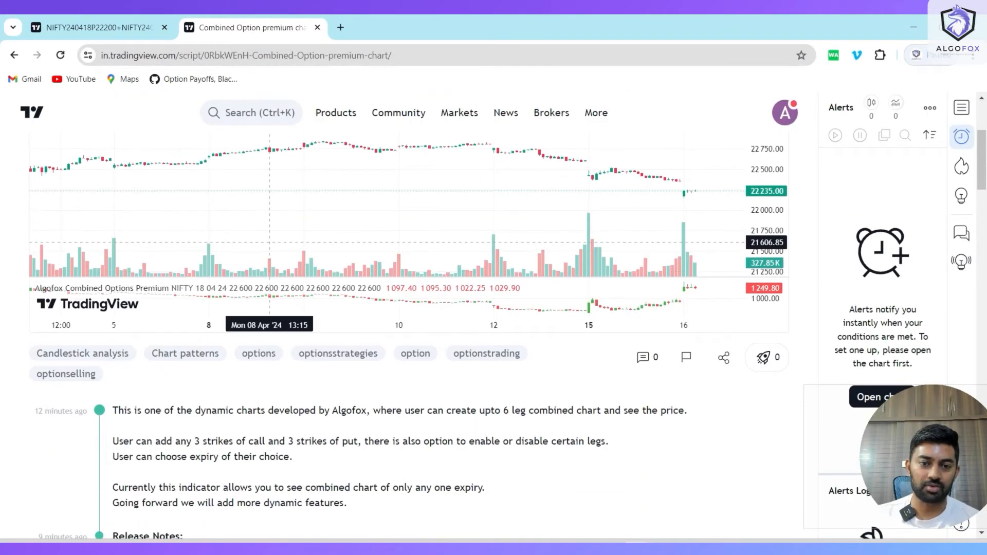
{"action": "scroll", "scroll_direction": "down", "scroll_amount": 3}
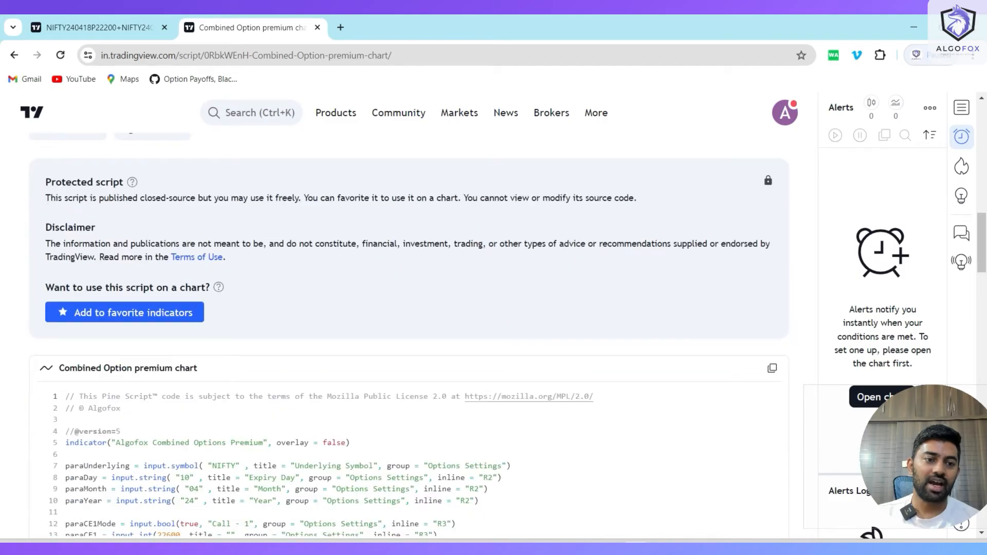
{"action": "mouse_move", "coordinate": [124, 312]}
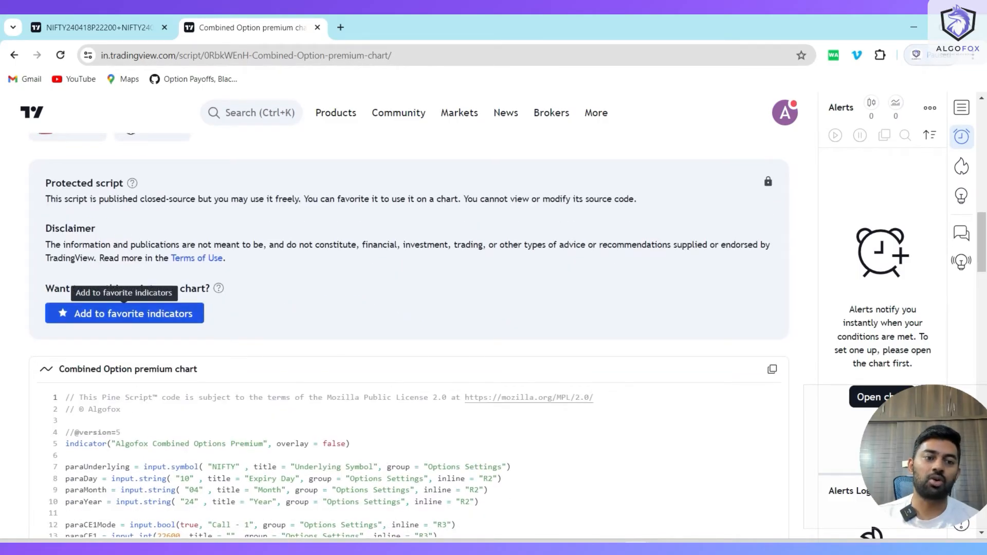
{"action": "left_click", "coordinate": [124, 313]}
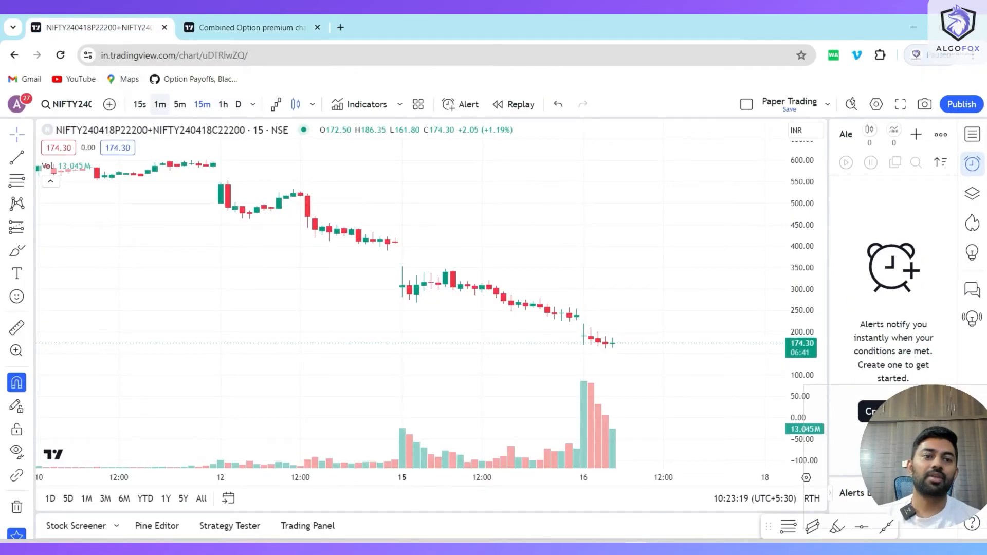
Find the Combined Option premium chart in the Indicators list by searching 'COM'.
{"action": "left_click", "coordinate": [366, 105]}
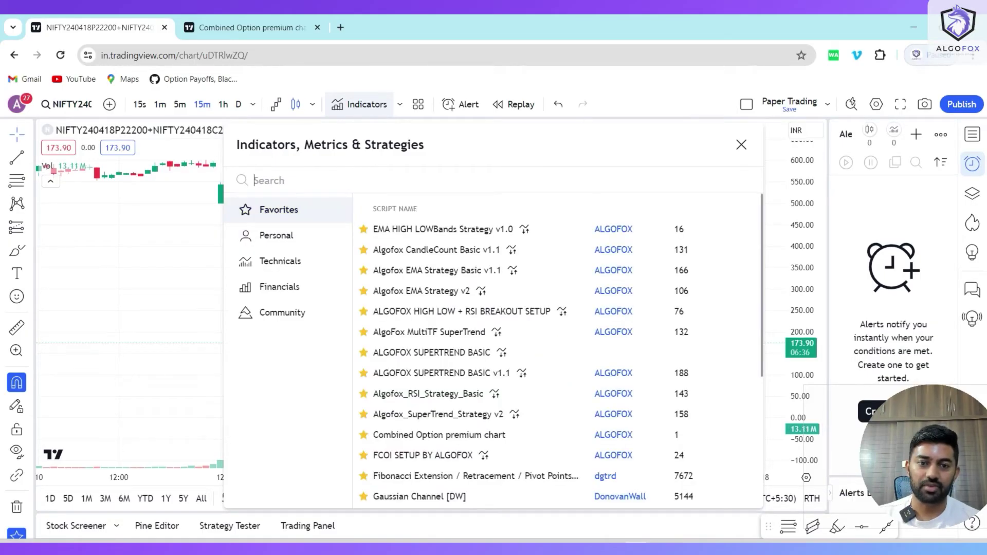
{"action": "type", "text": "COM"}
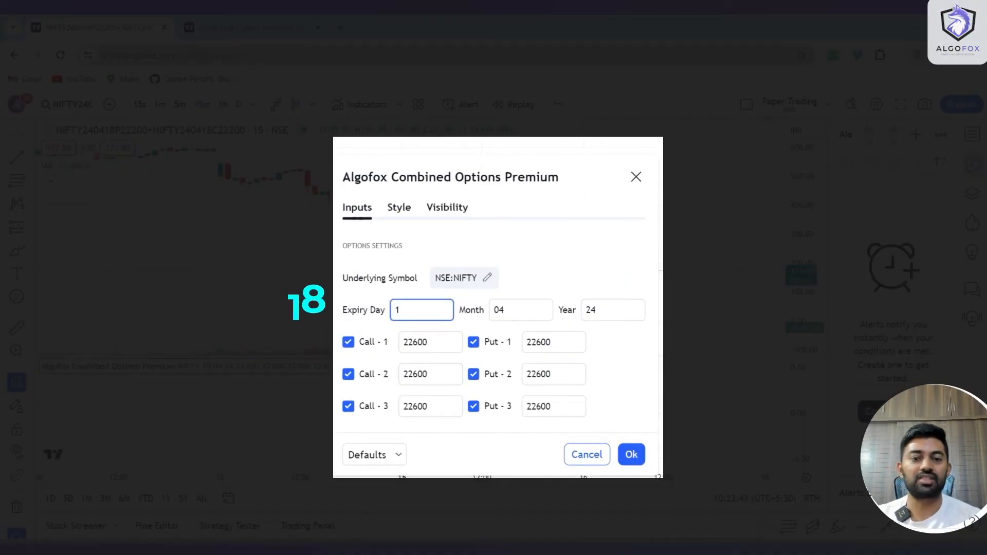
Apply Expiry Day 18 with Call-1 and Put-1 strikes at 22200.
{"action": "type", "text": "18"}
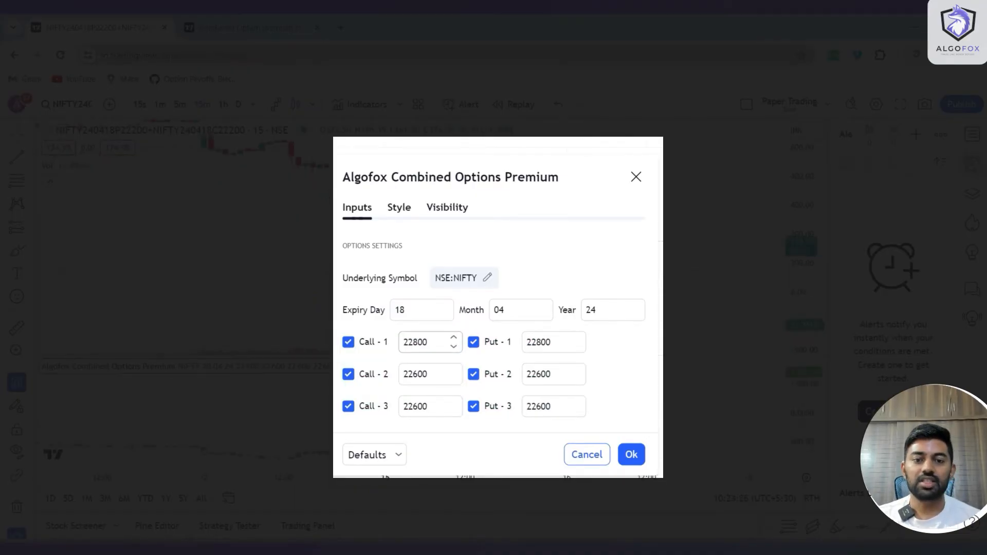
{"action": "type", "text": "222"}
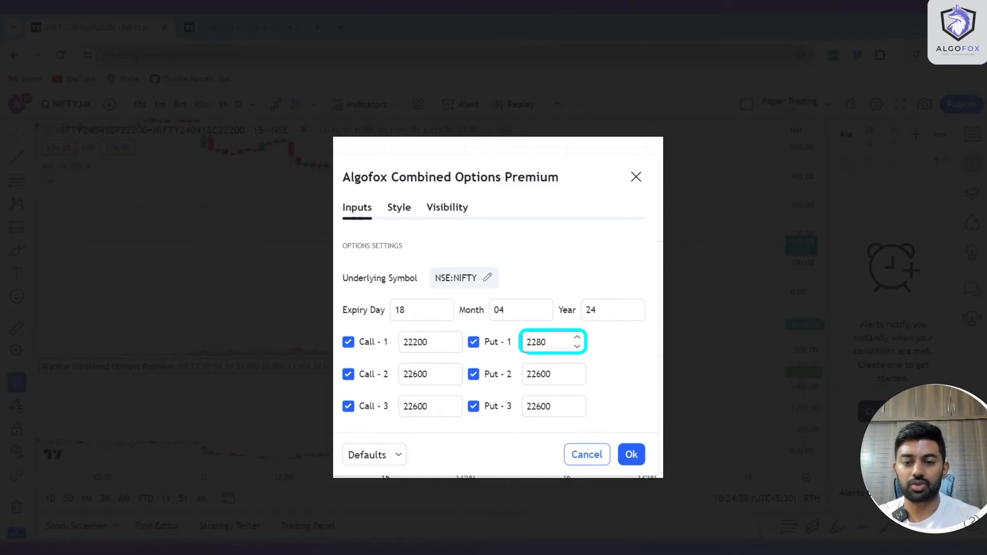
{"action": "type", "text": "22200"}
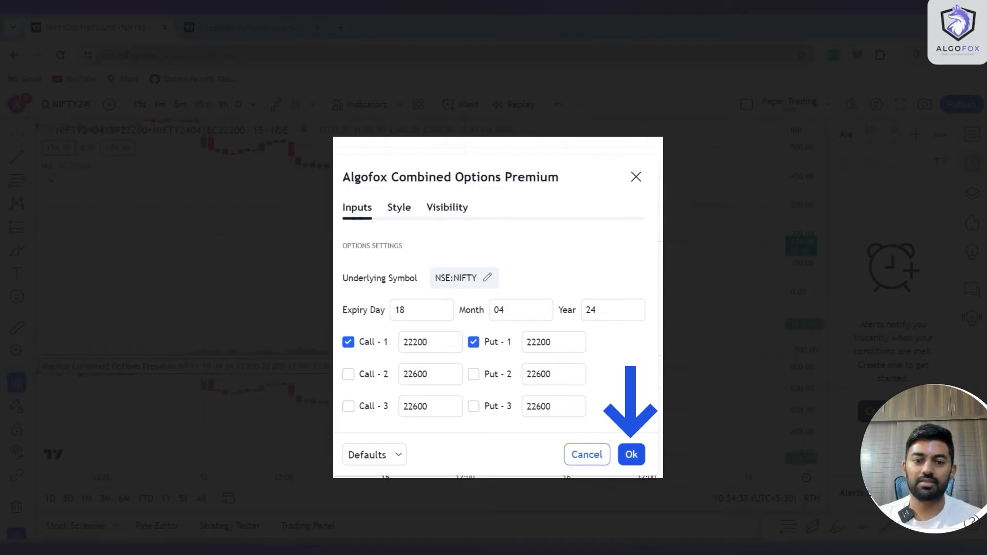
{"action": "left_click", "coordinate": [632, 454]}
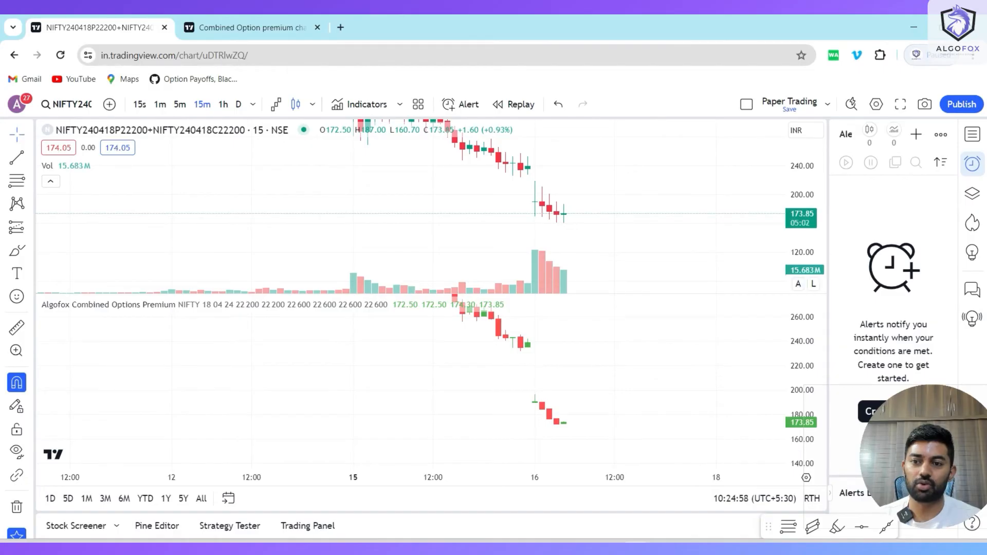
{"action": "mouse_move", "coordinate": [563, 423]}
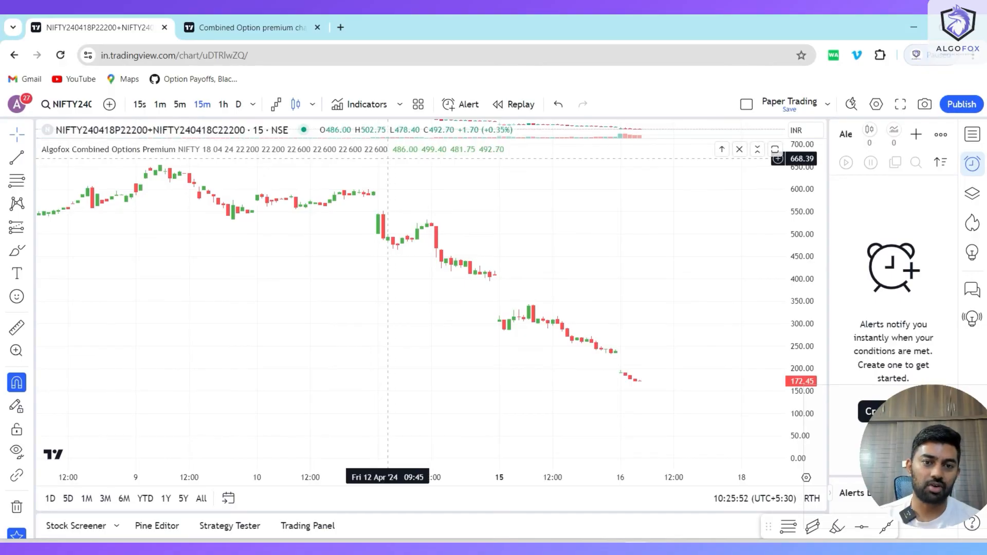
Set the Call-2/Put-2 strike to 22300 and enable both second legs.
{"action": "left_click", "coordinate": [418, 149]}
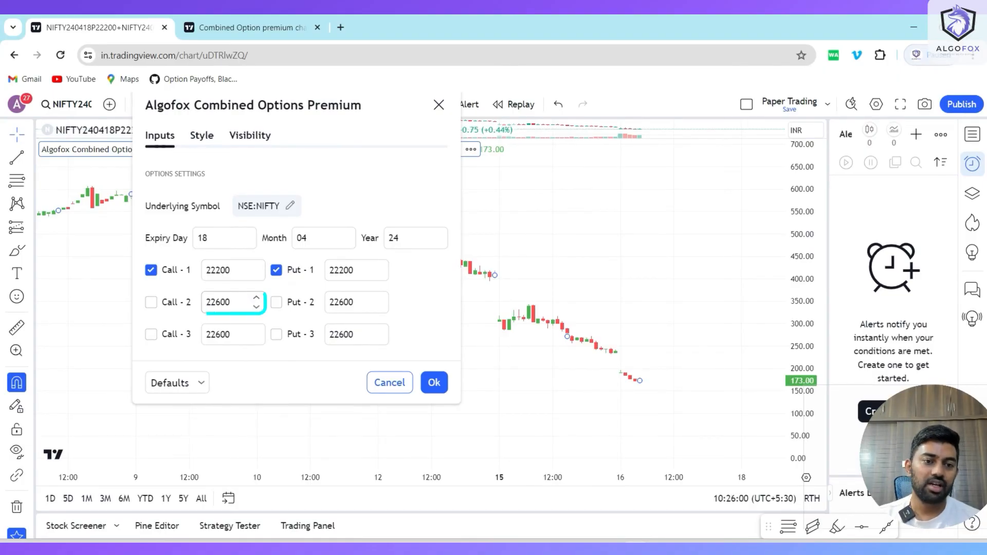
{"action": "left_click", "coordinate": [228, 302]}
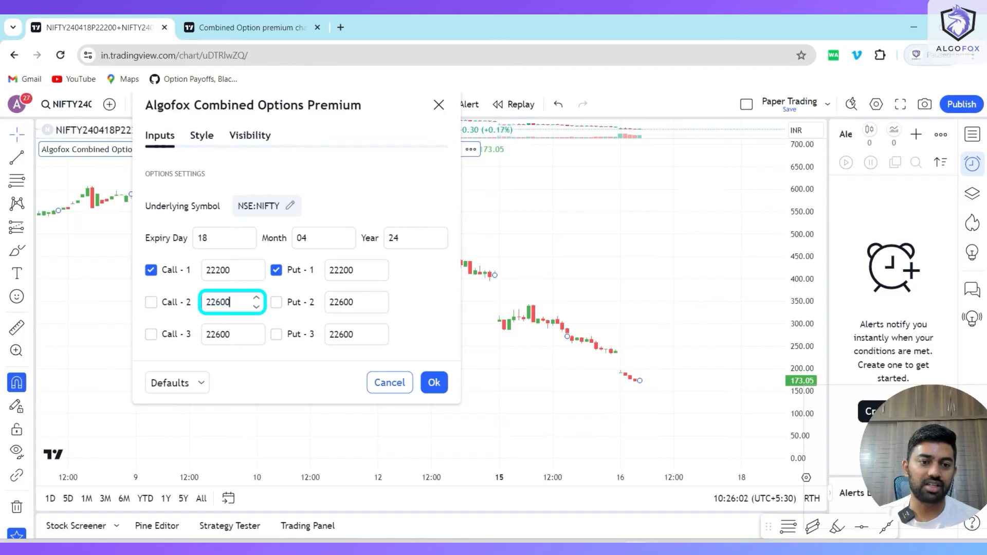
{"action": "type", "text": "223"}
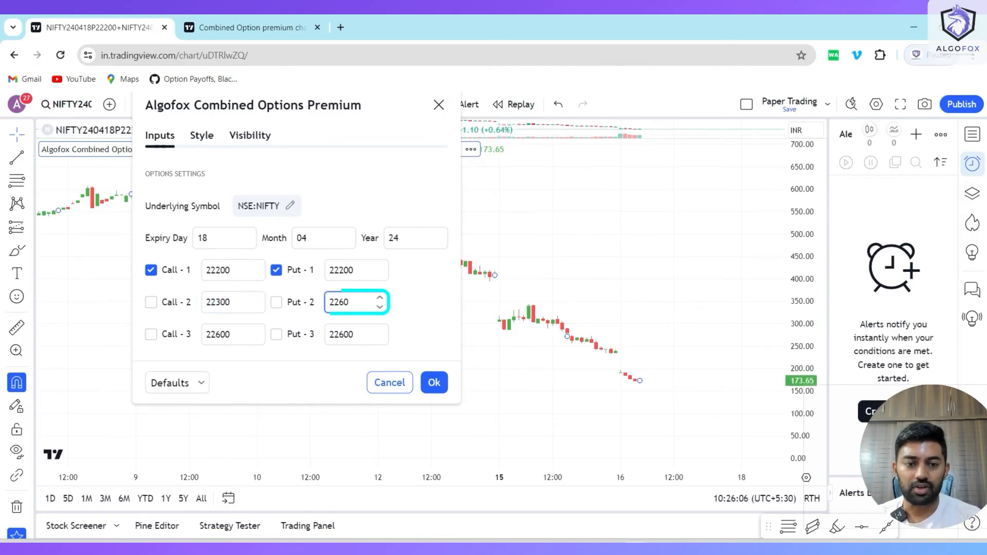
{"action": "type", "text": "22300"}
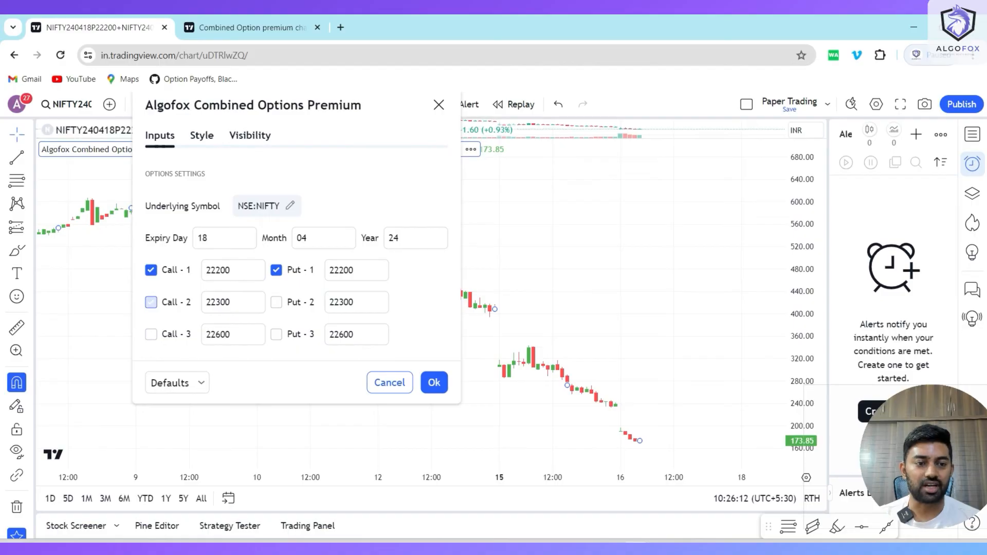
{"action": "left_click", "coordinate": [150, 303]}
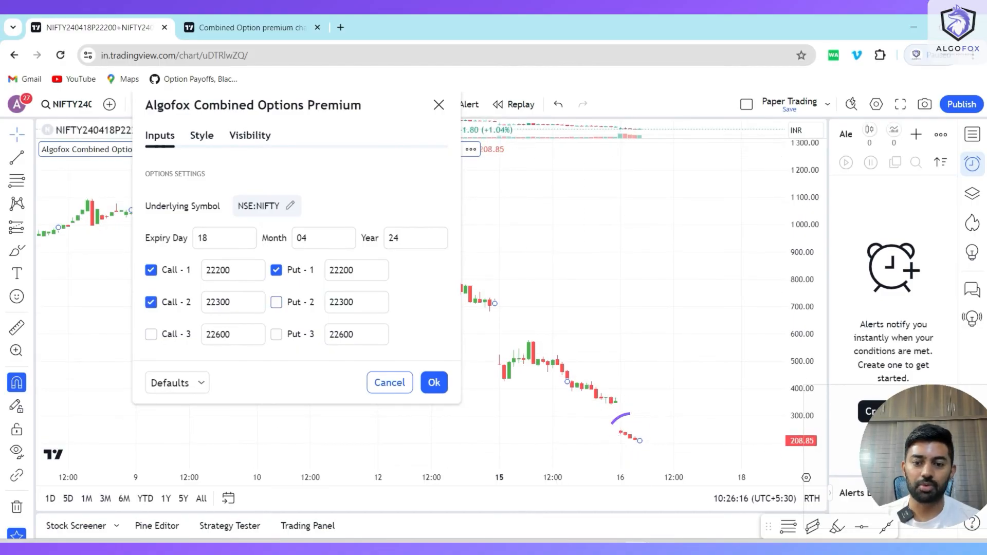
{"action": "left_click", "coordinate": [276, 303]}
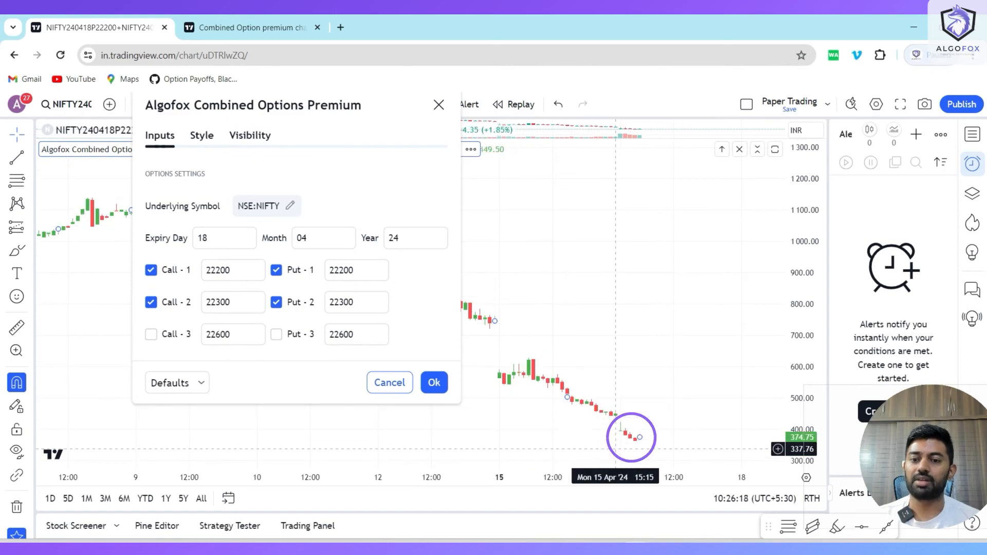
Set the third call/put legs to 22400 and apply the six-leg settings.
{"action": "left_click", "coordinate": [233, 334]}
{"action": "type", "text": "22400"}
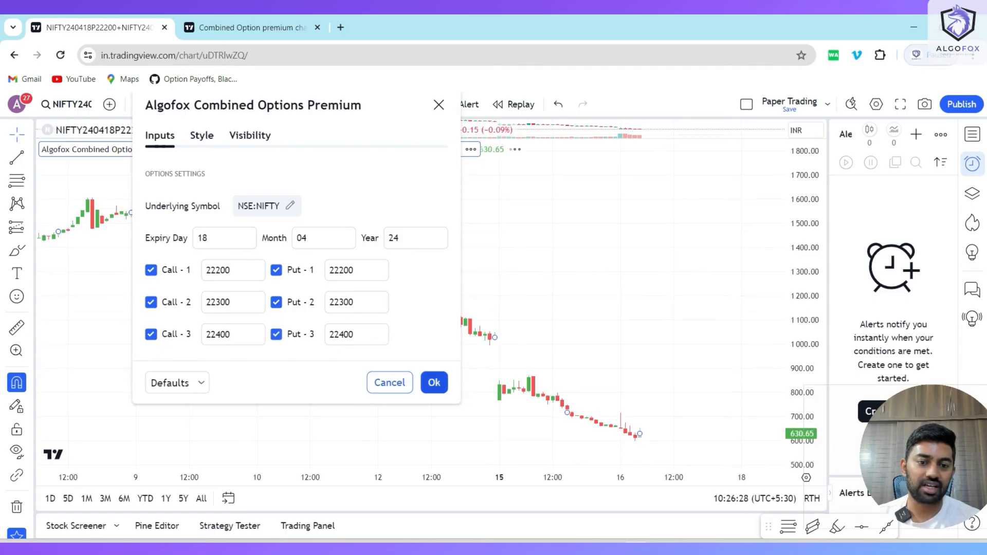
{"action": "left_click", "coordinate": [434, 383]}
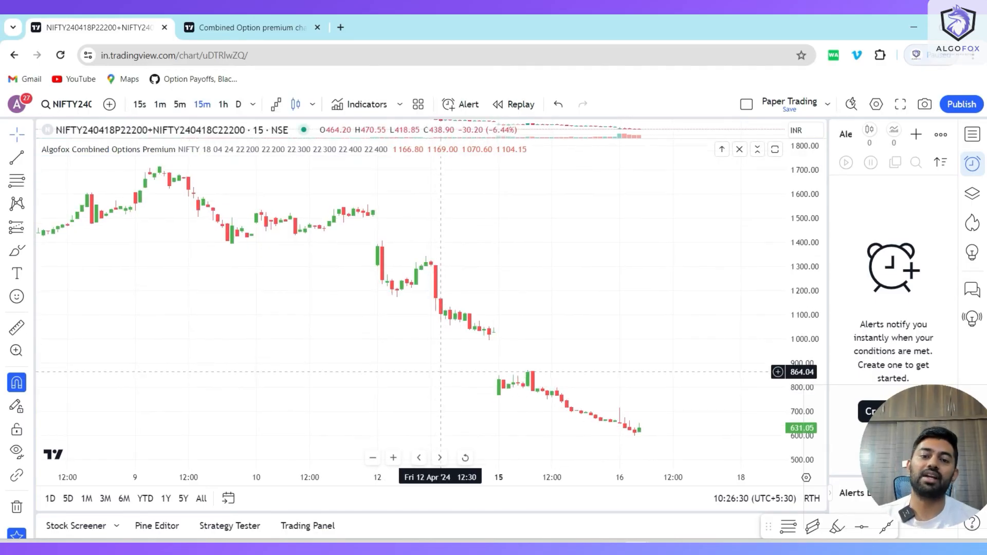